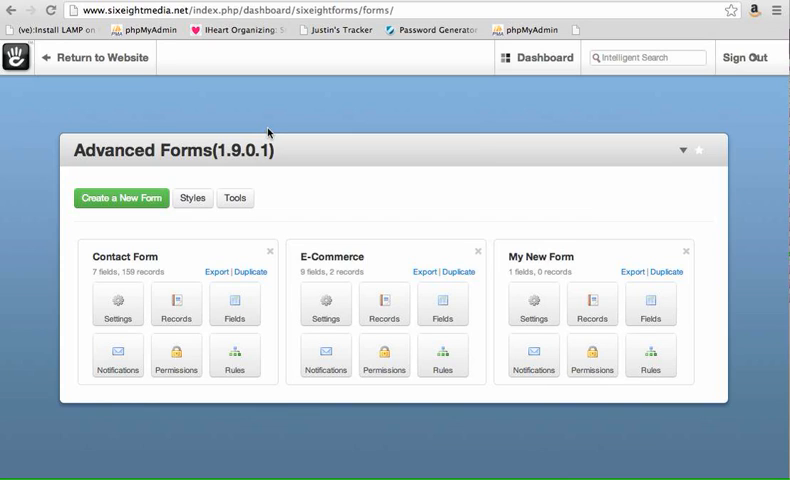
mouse_move(270, 132)
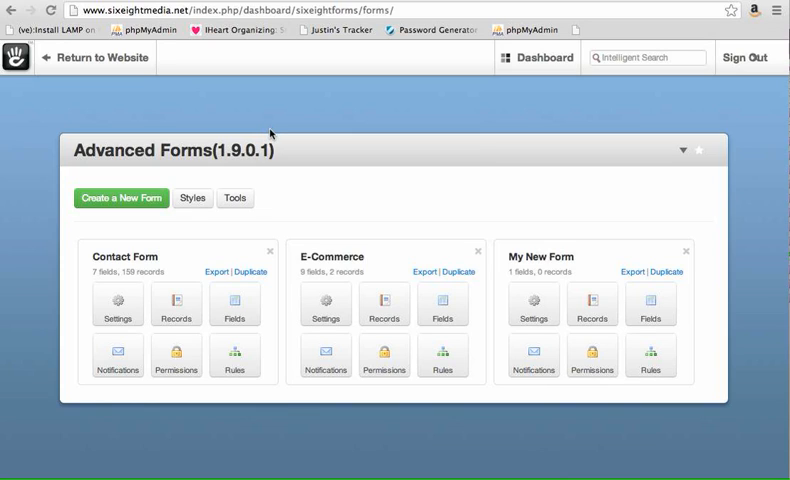
mouse_move(384, 118)
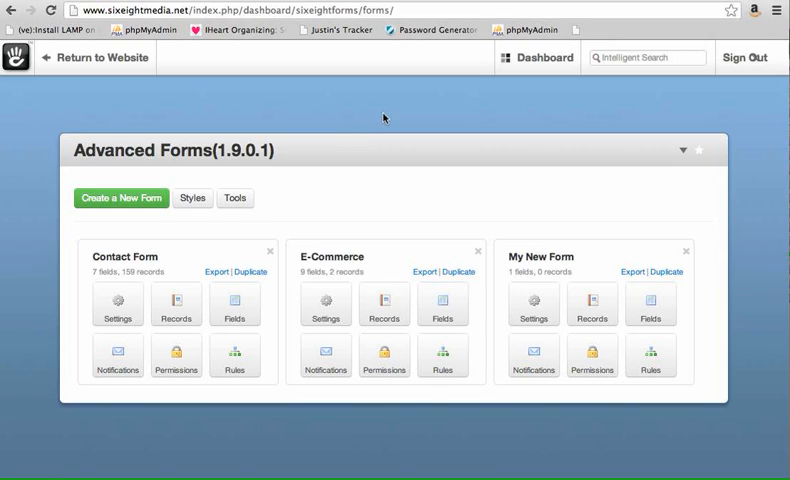
mouse_move(304, 152)
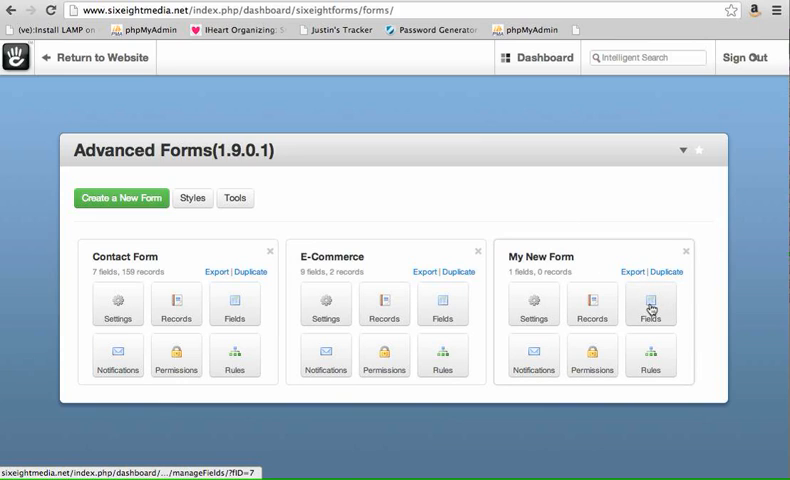
Step: Bring up the Manage Fields page for My New Form, currently listing only Name
click(650, 304)
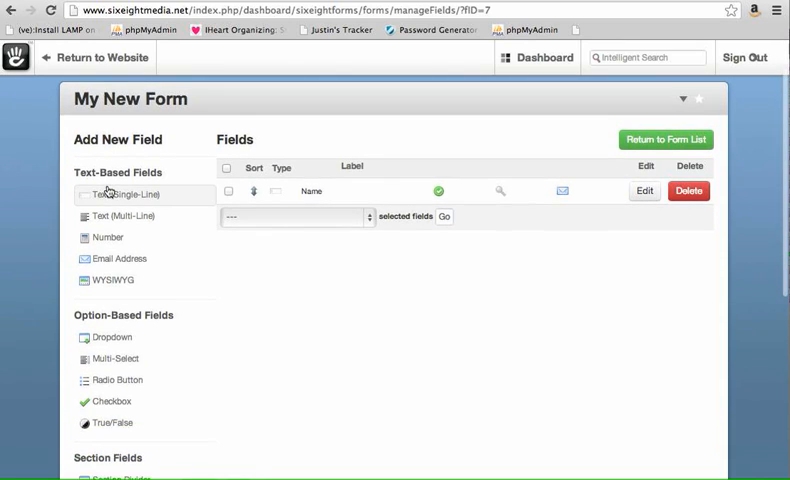
scroll(down, 3)
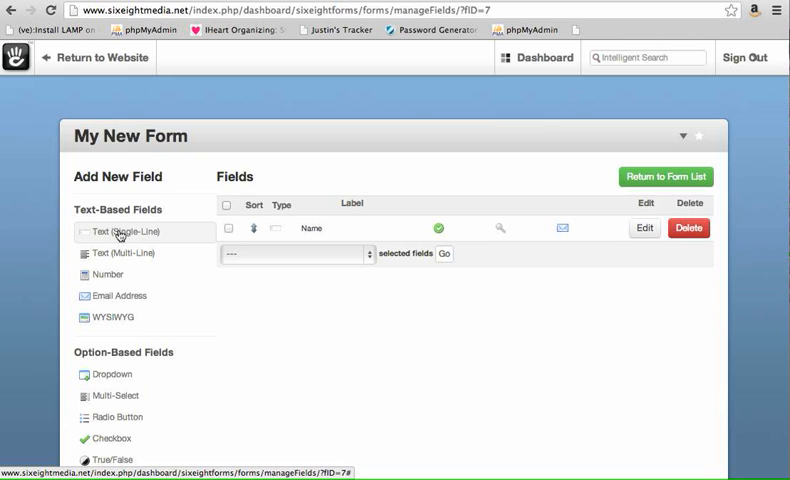
Step: Add a single-line text field labelled City to My New Form and save it
click(122, 232)
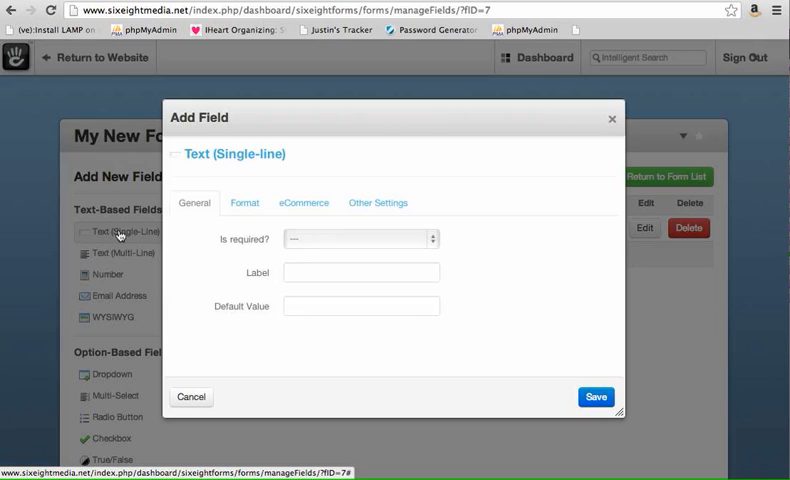
click(360, 272)
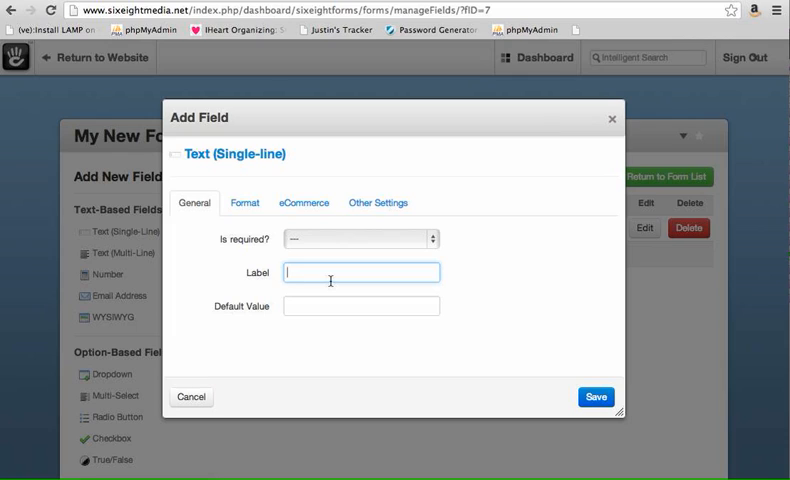
text(Cit)
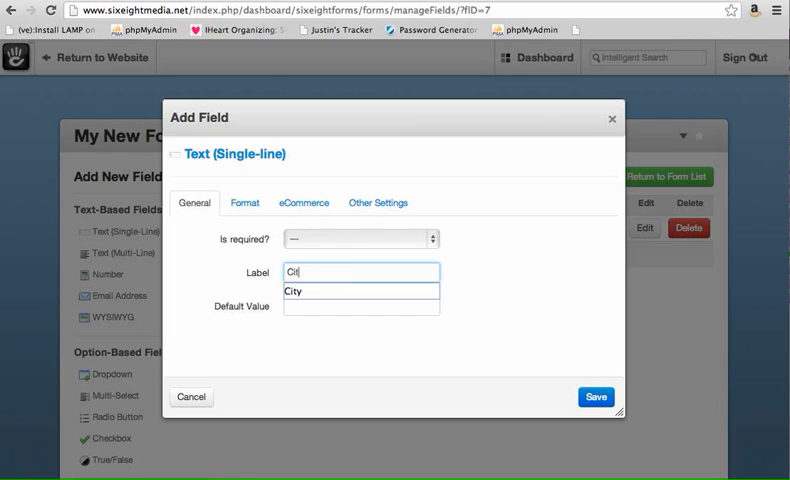
click(296, 292)
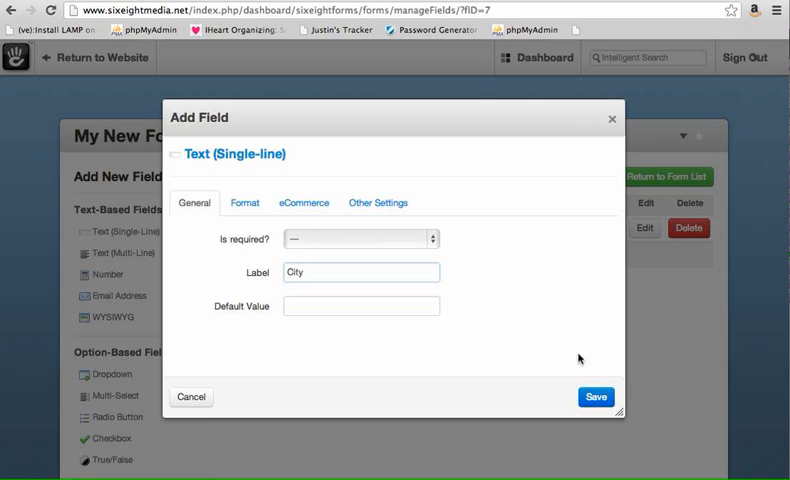
mouse_move(596, 396)
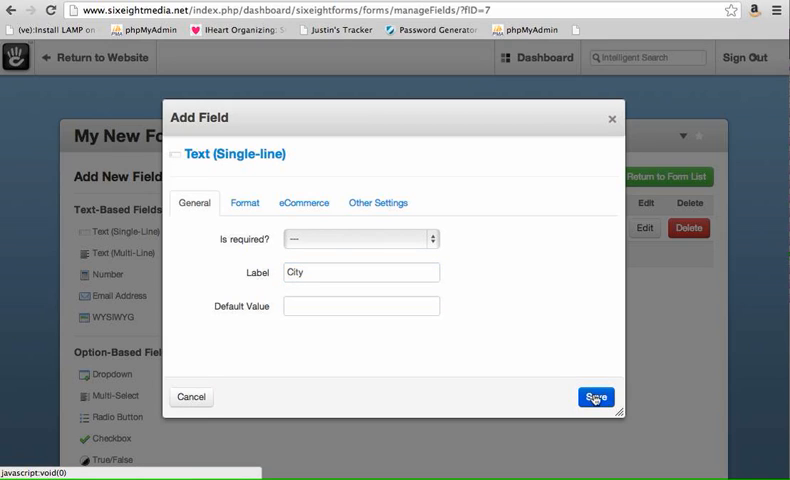
click(596, 396)
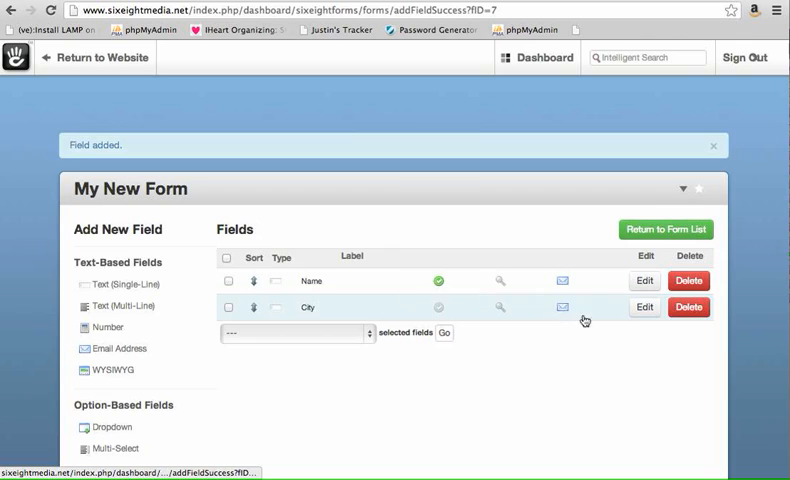
click(644, 280)
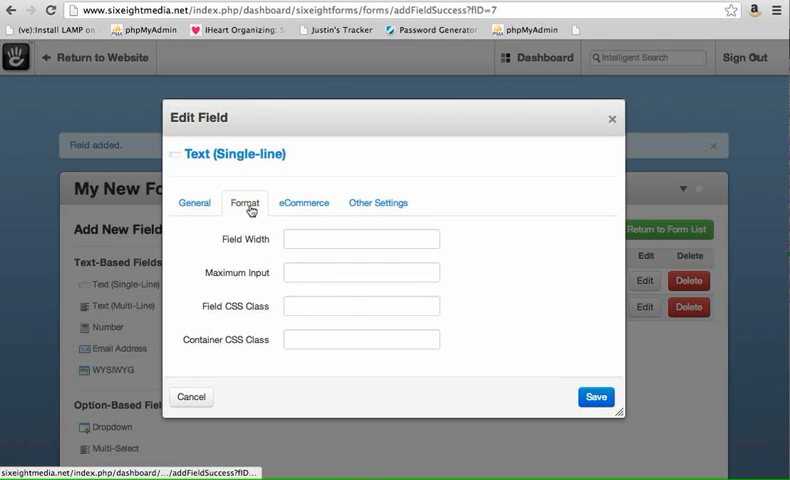
click(378, 202)
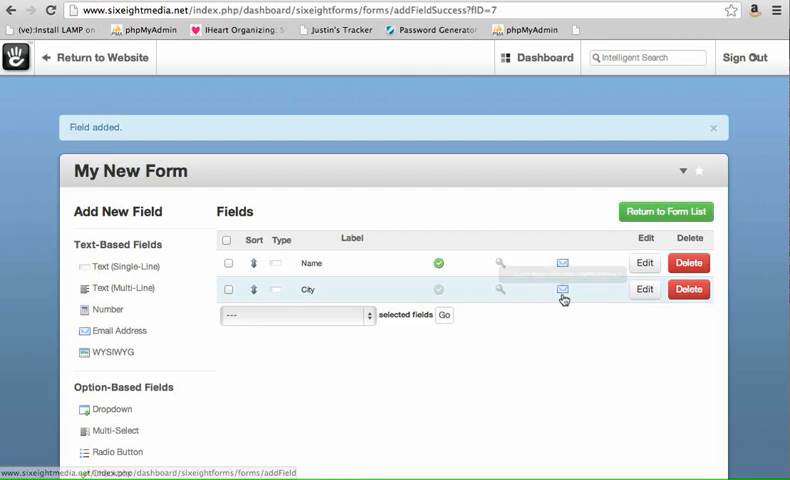
mouse_move(564, 292)
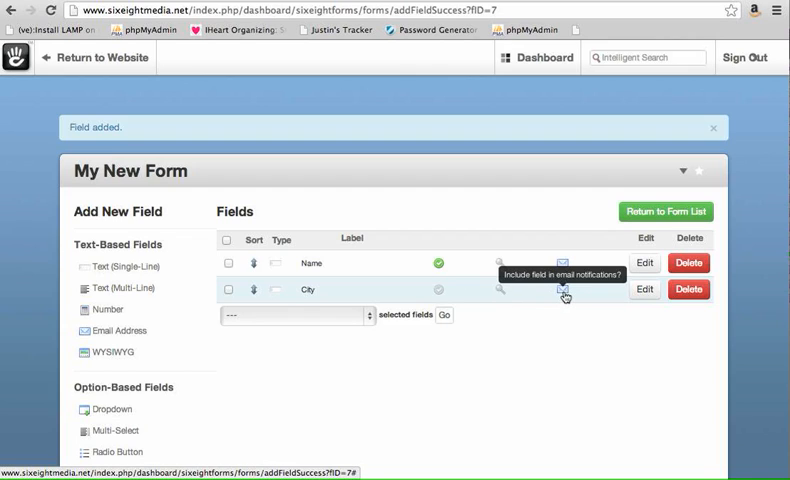
mouse_move(436, 292)
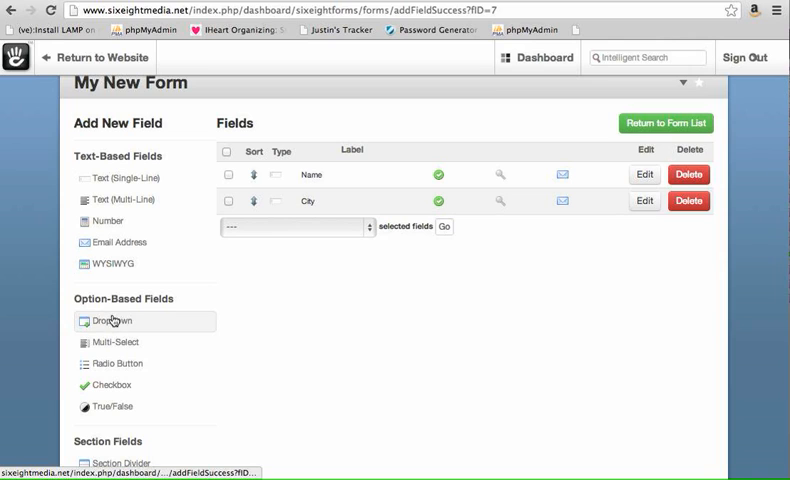
mouse_move(112, 320)
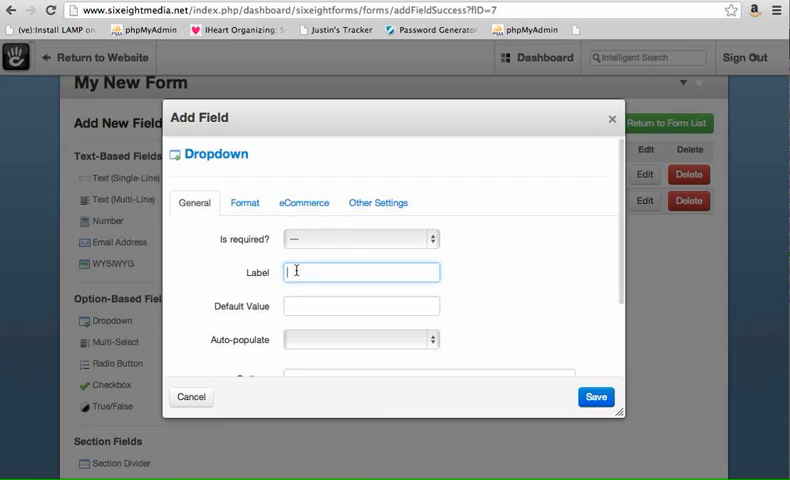
Step: Label the new dropdown State and enter Alabama and Alaska as options
text(State)
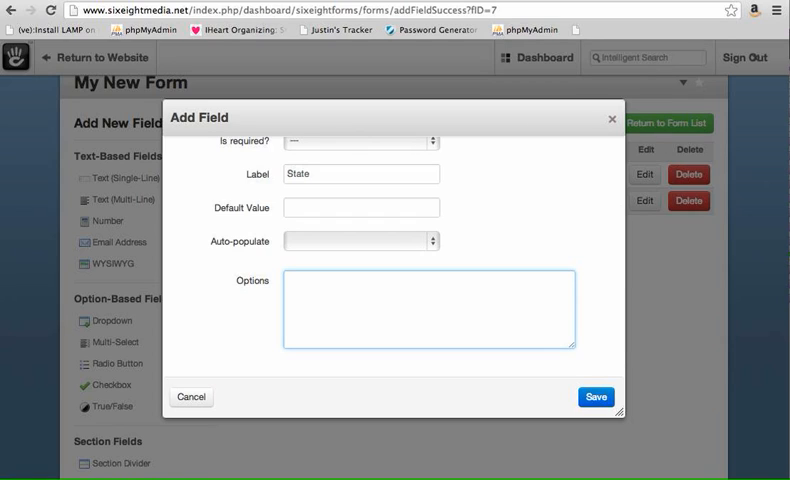
text(Alabama)
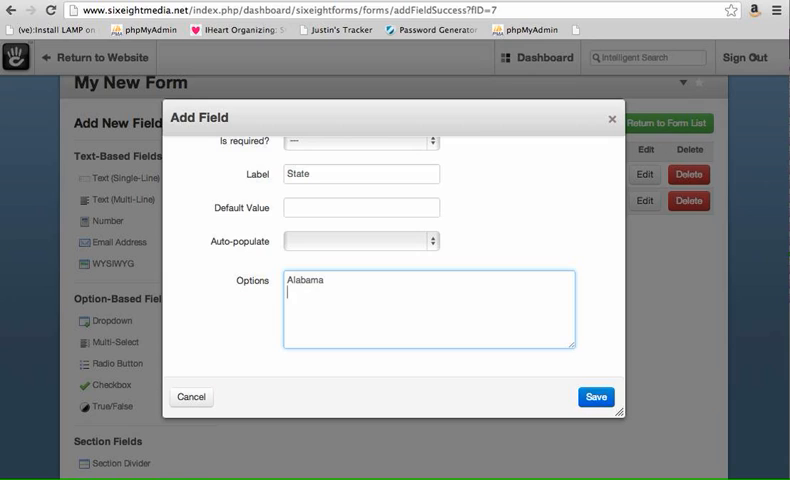
text(A)
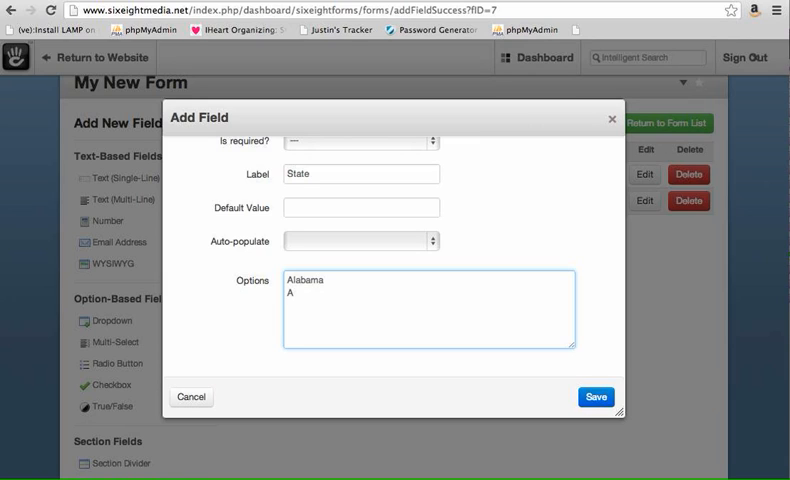
text(laska)
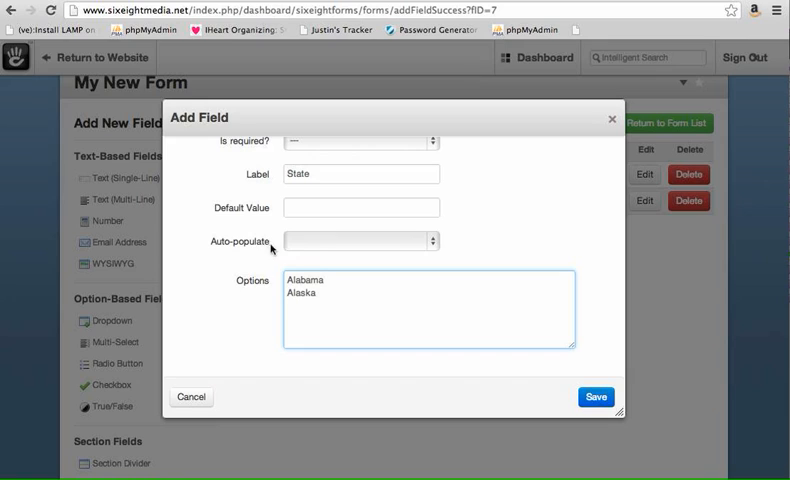
Step: Choose the U.S. States preset to auto-populate the State dropdown options
click(360, 240)
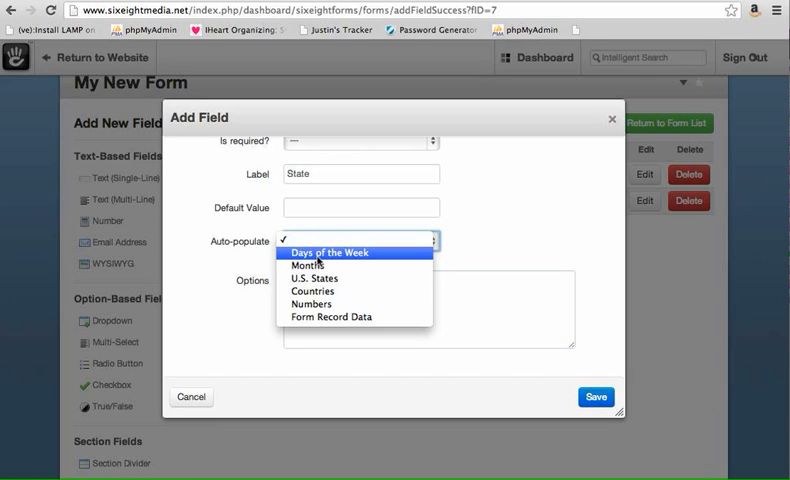
mouse_move(330, 316)
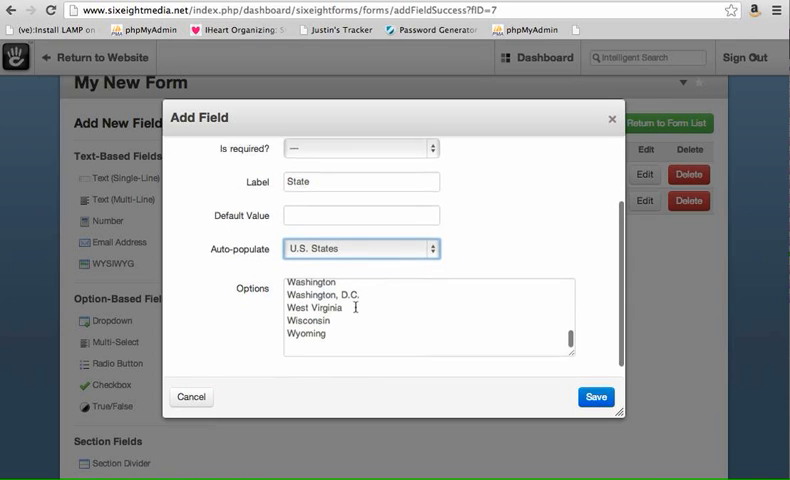
mouse_move(596, 396)
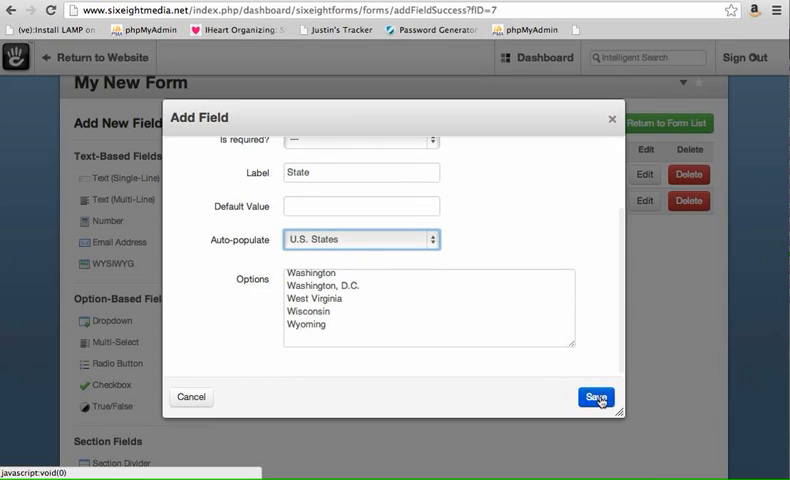
Step: Save the State dropdown so the form lists Name, City and State
click(596, 396)
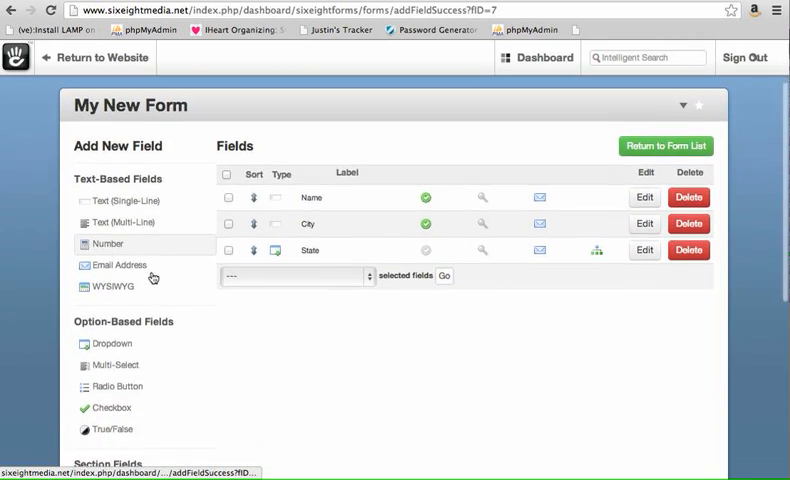
scroll(down, 3)
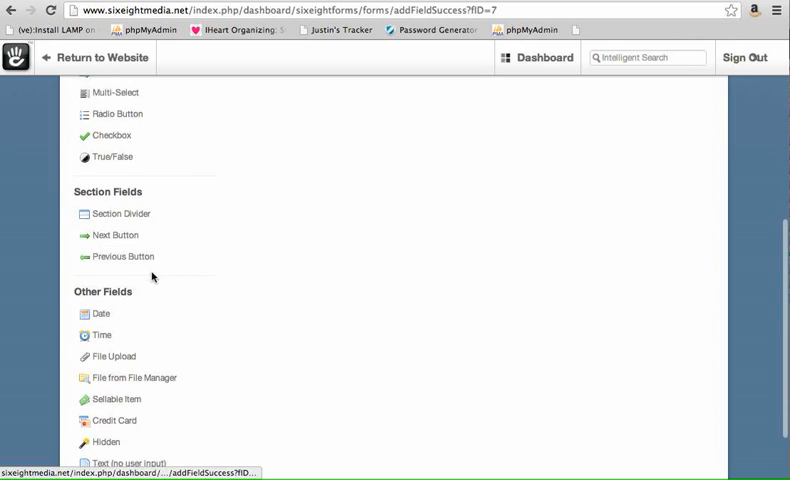